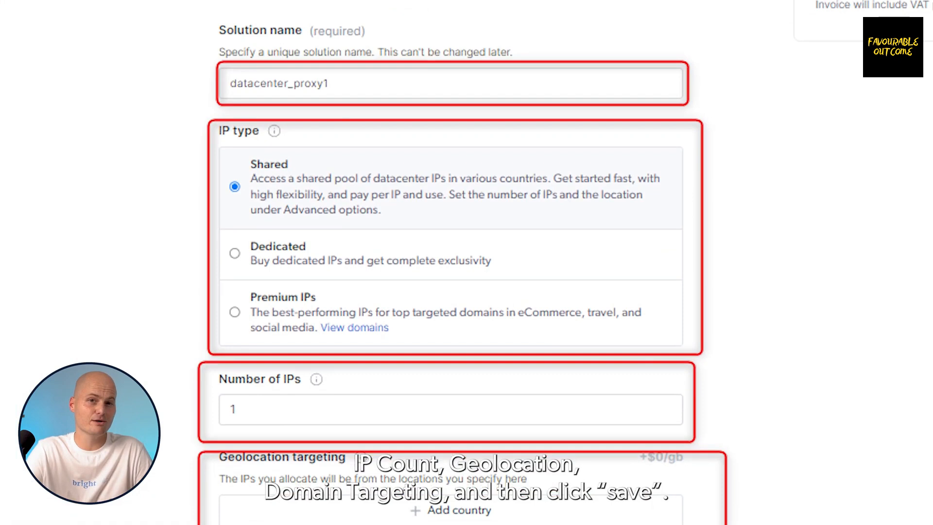
# Save the datacenter_proxy1 zone with shared IP type and 1 IP.
pyautogui.scroll(-3)
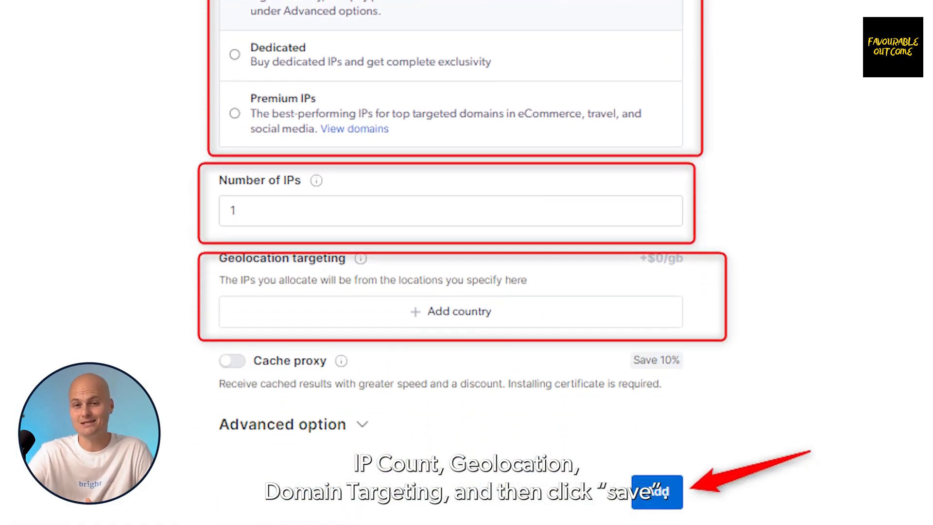
pyautogui.click(656, 492)
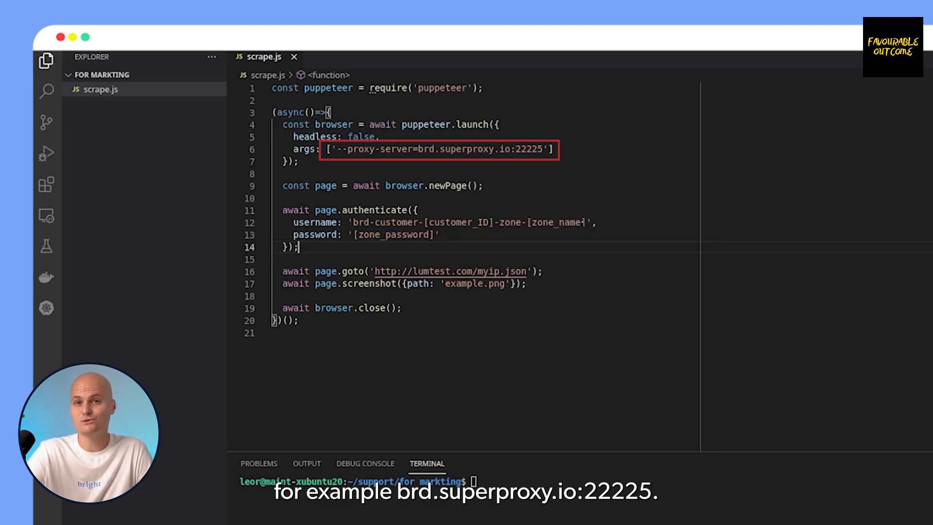
# Replace the placeholders in scrape.js with zone isp_proxy1 and its zone password.
pyautogui.doubleClick(555, 221)
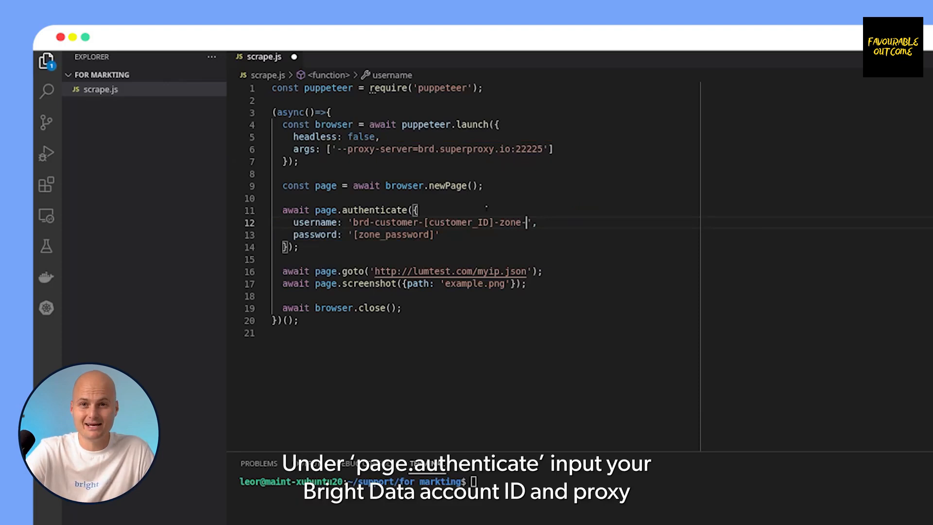
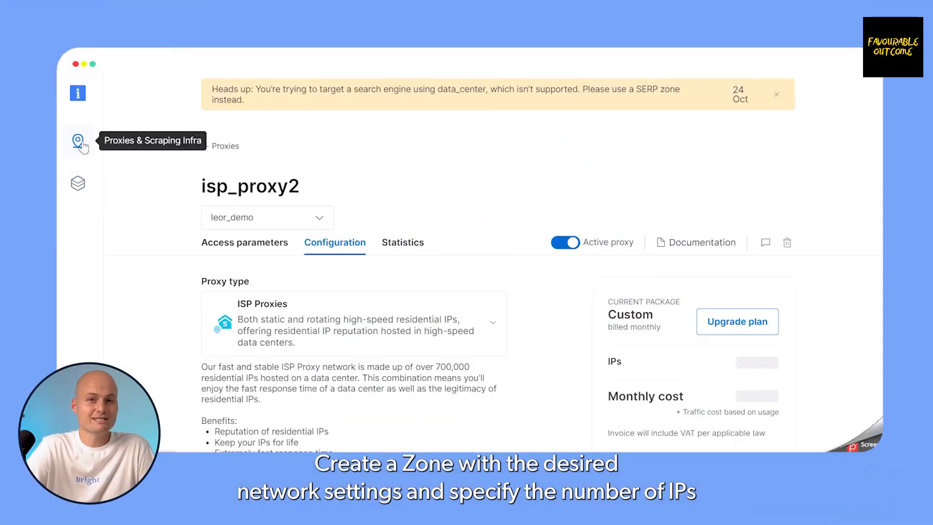
# Go to the Proxy Manager section under Proxies & Scraping Infra.
pyautogui.click(78, 142)
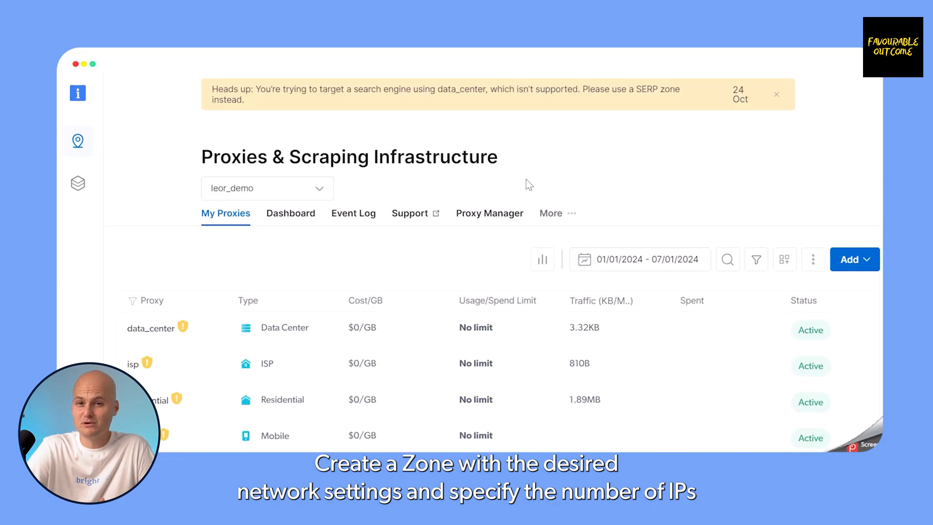
pyautogui.click(489, 213)
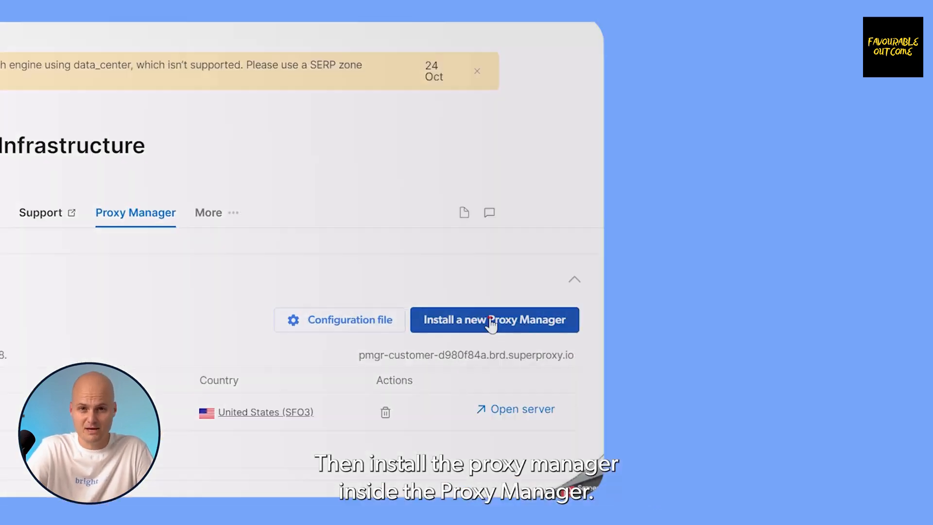
# Add a new Bright Data proxy port on the isp zone and proceed to configuration.
pyautogui.click(493, 320)
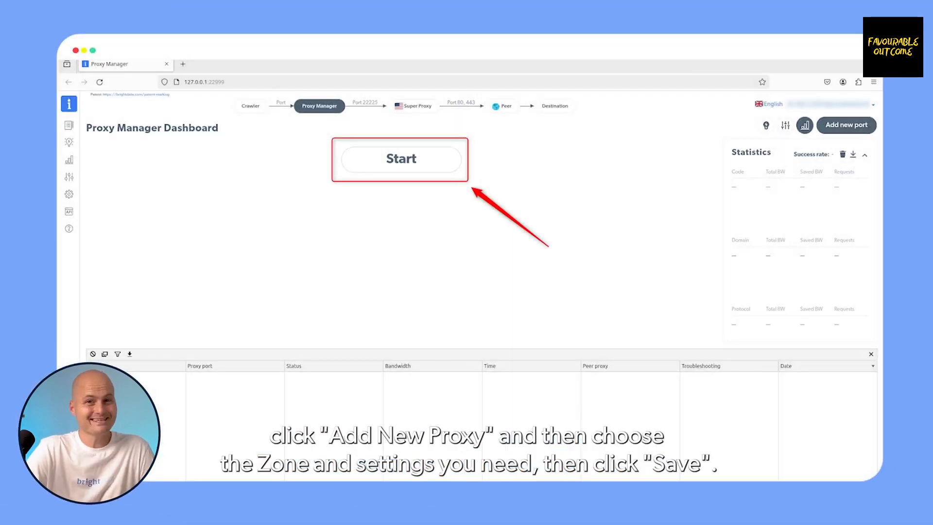
pyautogui.click(846, 126)
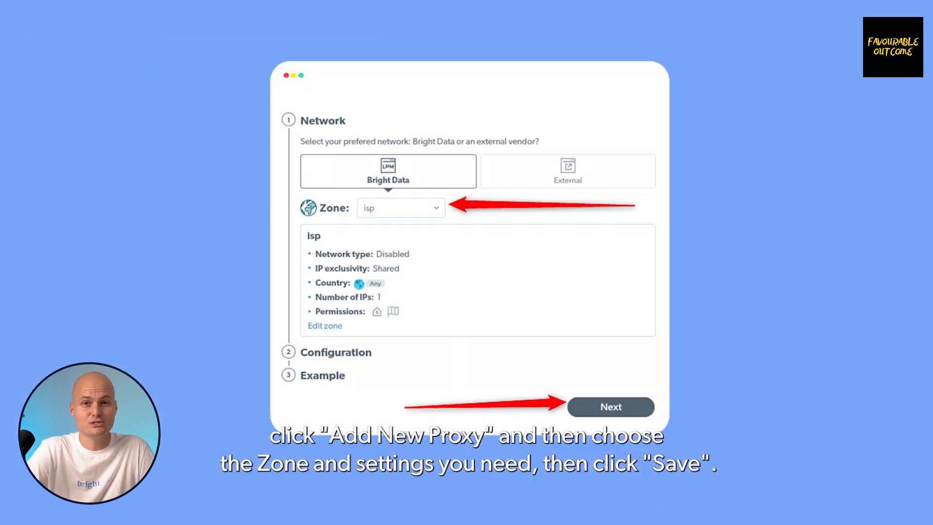
pyautogui.click(610, 407)
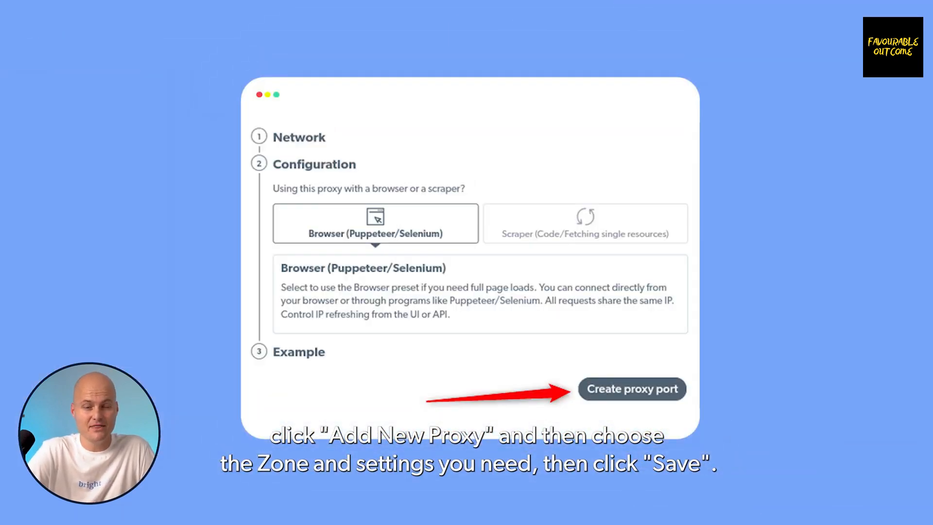